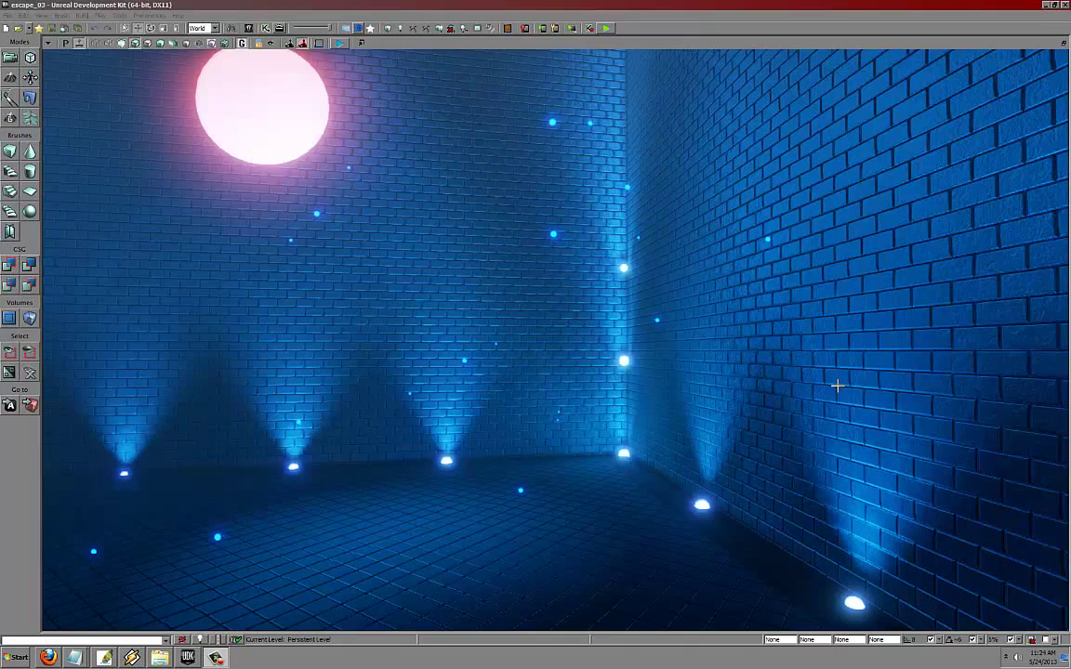
Look around the glowing brick room and move in close to the floor lights
{"action": "left_click_drag", "start_coordinate": [836, 385], "coordinate": [852, 401]}
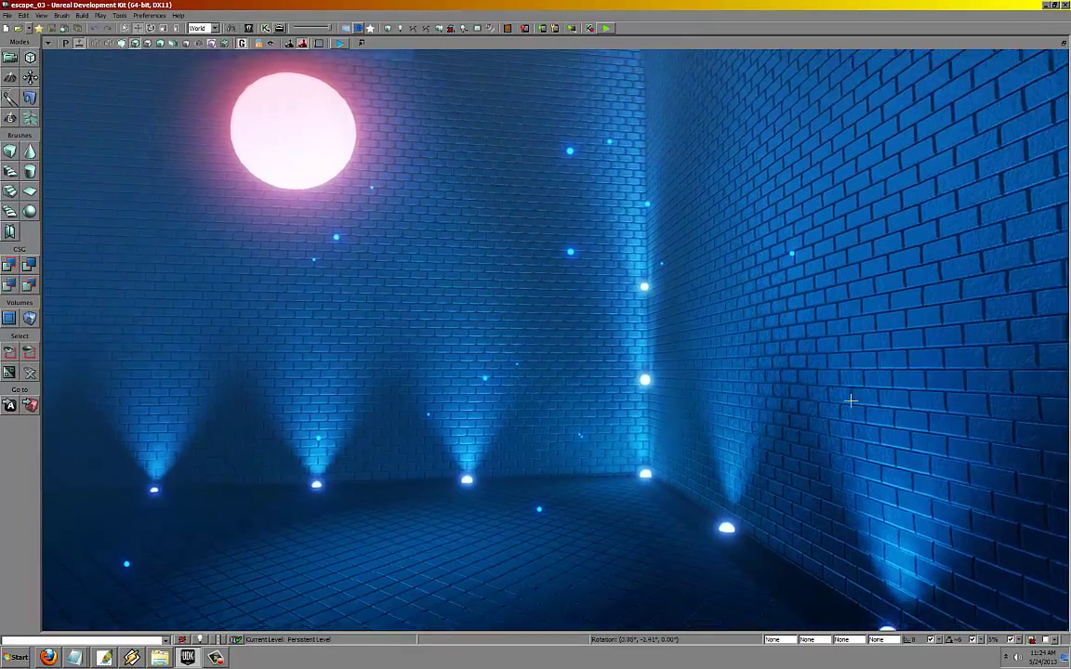
{"action": "left_click_drag", "start_coordinate": [851, 401], "coordinate": [963, 526]}
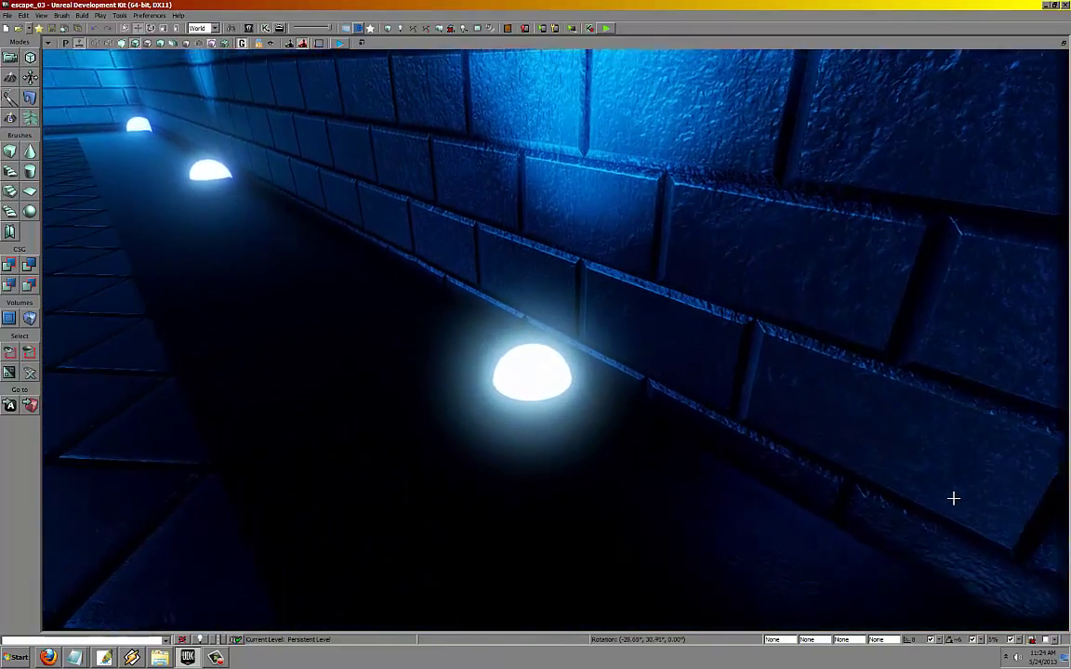
{"action": "left_click_drag", "start_coordinate": [951, 498], "coordinate": [948, 397]}
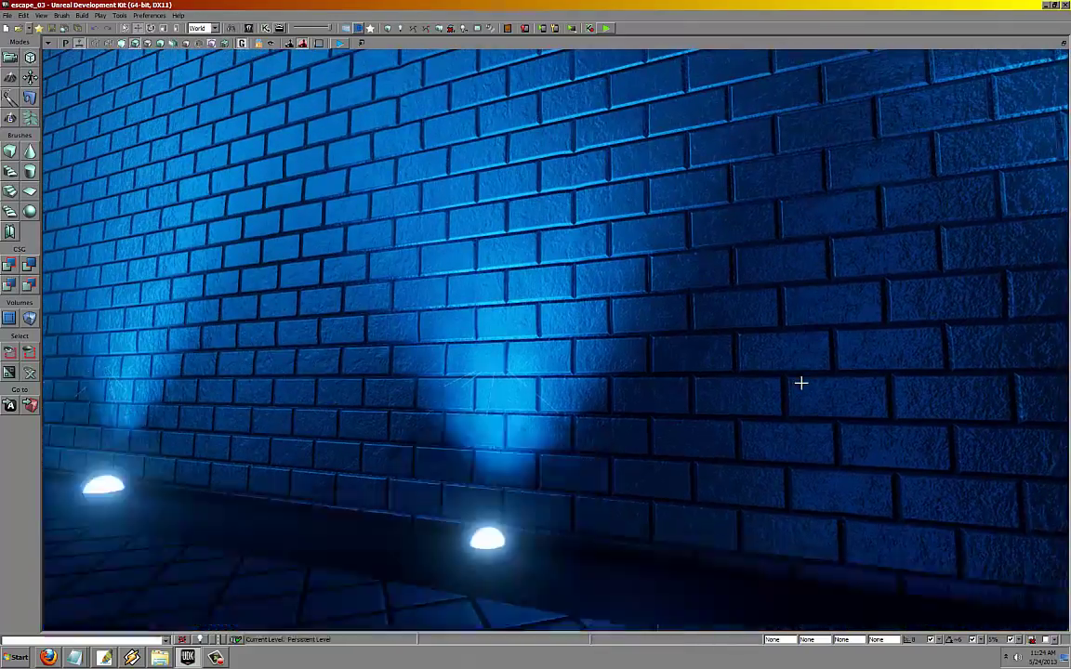
{"action": "left_click_drag", "start_coordinate": [801, 382], "coordinate": [788, 476]}
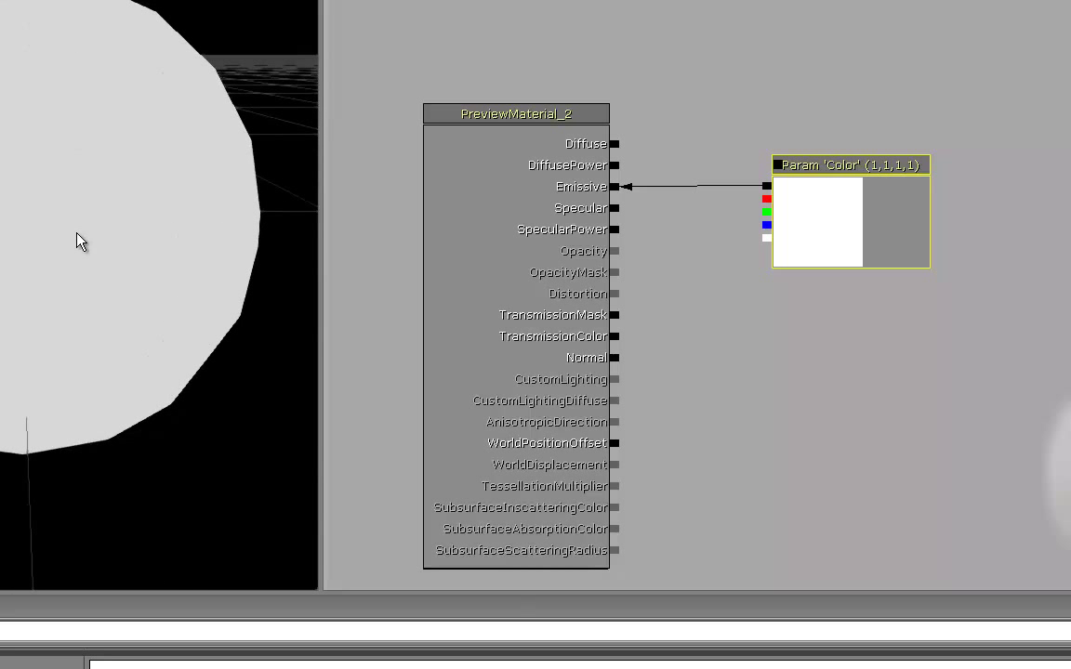
{"action": "mouse_move", "coordinate": [145, 591]}
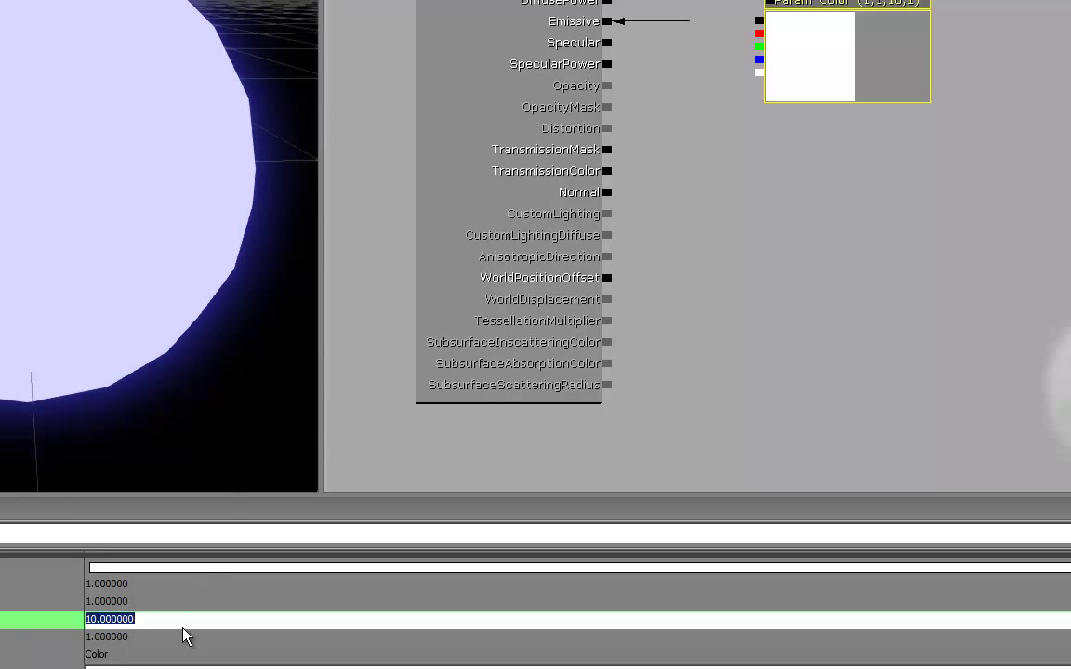
Set the Color parameter's R, G, B values to 10 for a brighter white glow
{"action": "type", "text": "100.000000"}
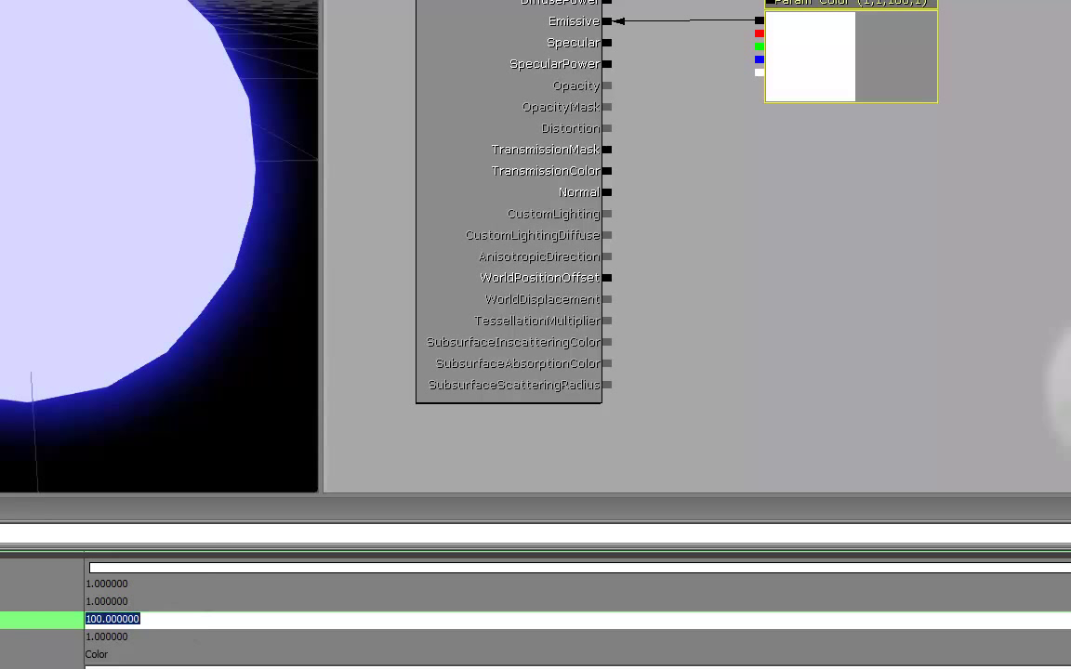
{"action": "type", "text": "10"}
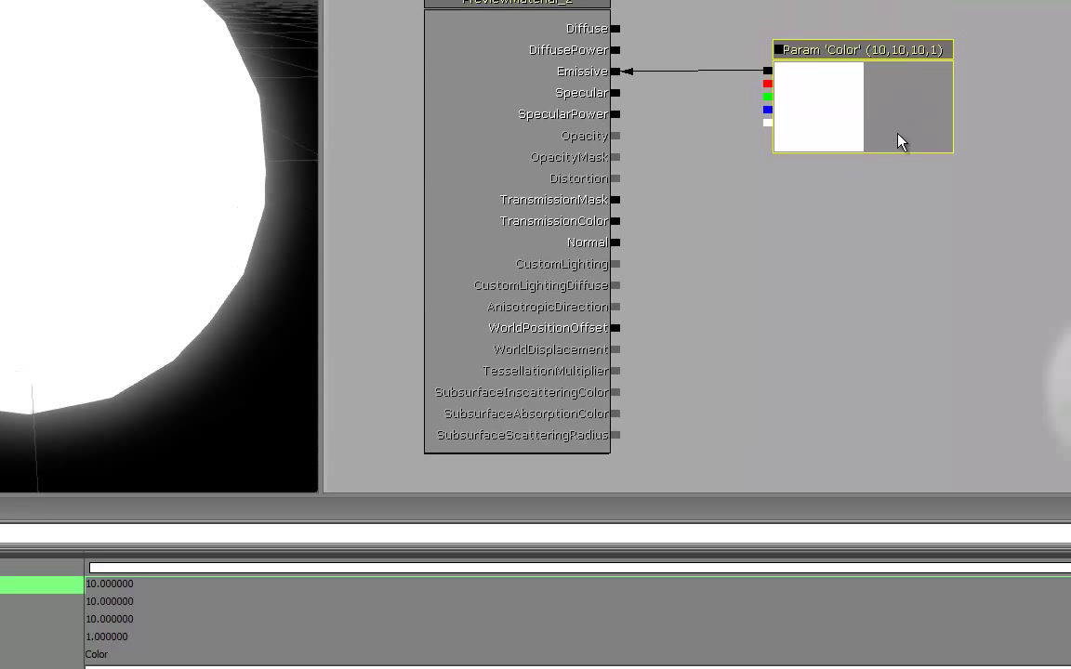
{"action": "mouse_move", "coordinate": [168, 319]}
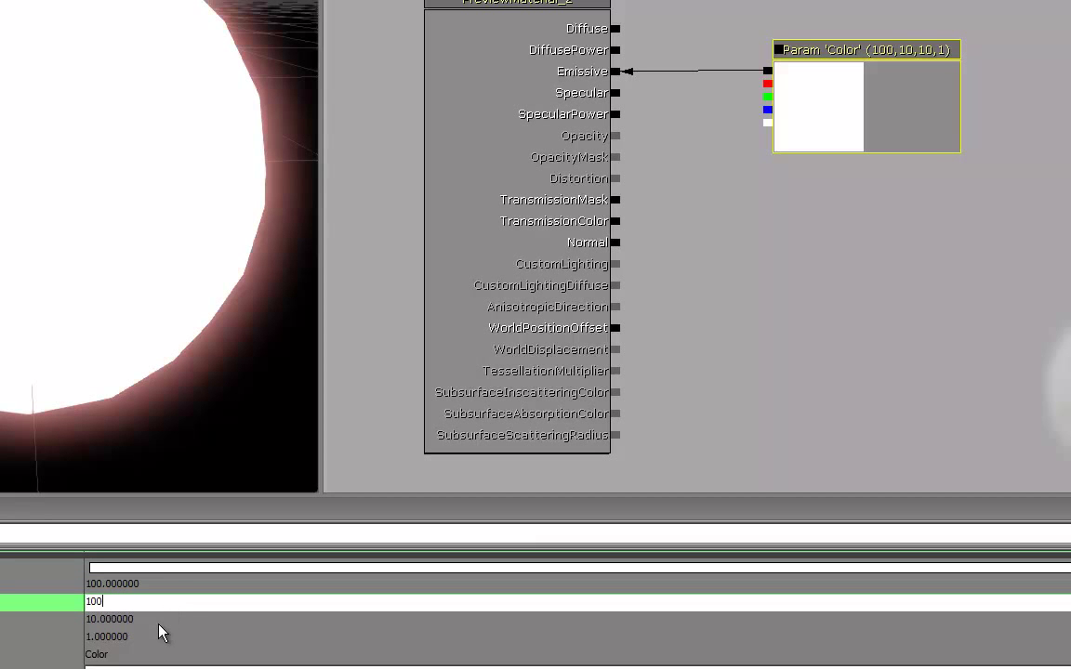
Raise the Color parameter's red value to 100 for a reddish emissive tint
{"action": "type", "text": "100.000000"}
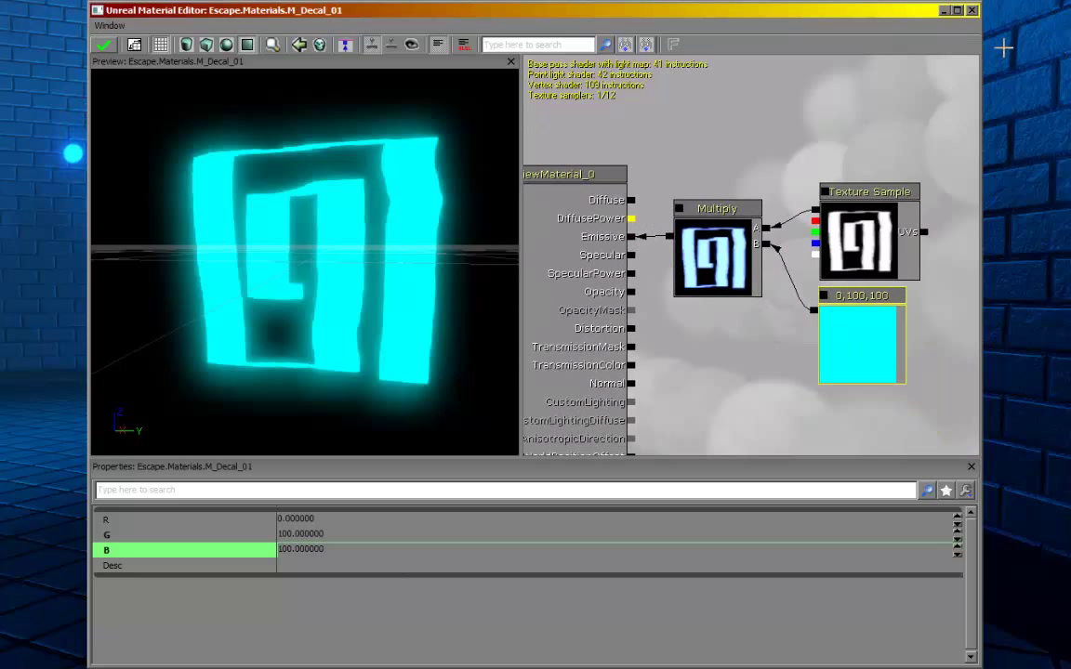
Close the decal material editor, applying changes to the original material
{"action": "left_click", "coordinate": [970, 7]}
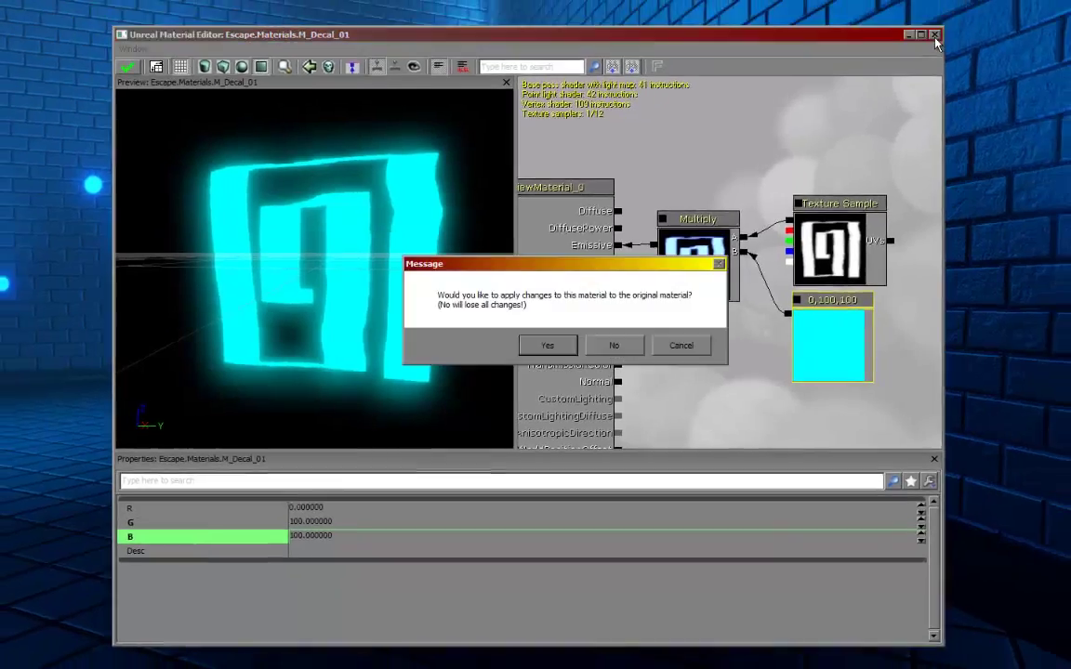
{"action": "left_click", "coordinate": [547, 344]}
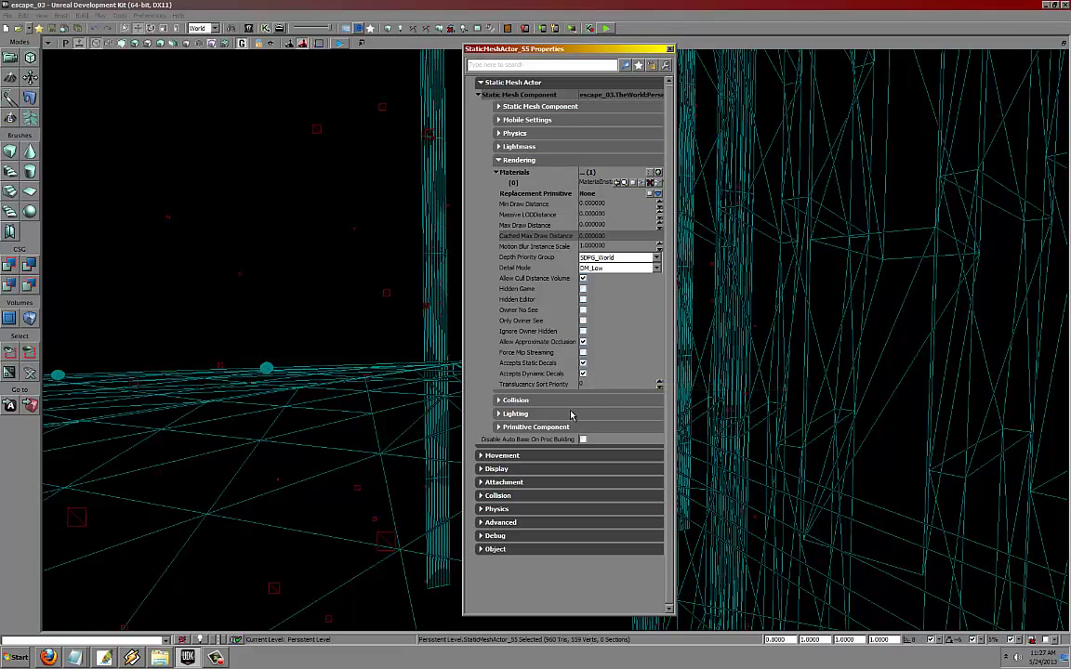
Expand the static mesh's Lighting settings and uncheck Accepts Lights
{"action": "left_click", "coordinate": [498, 413]}
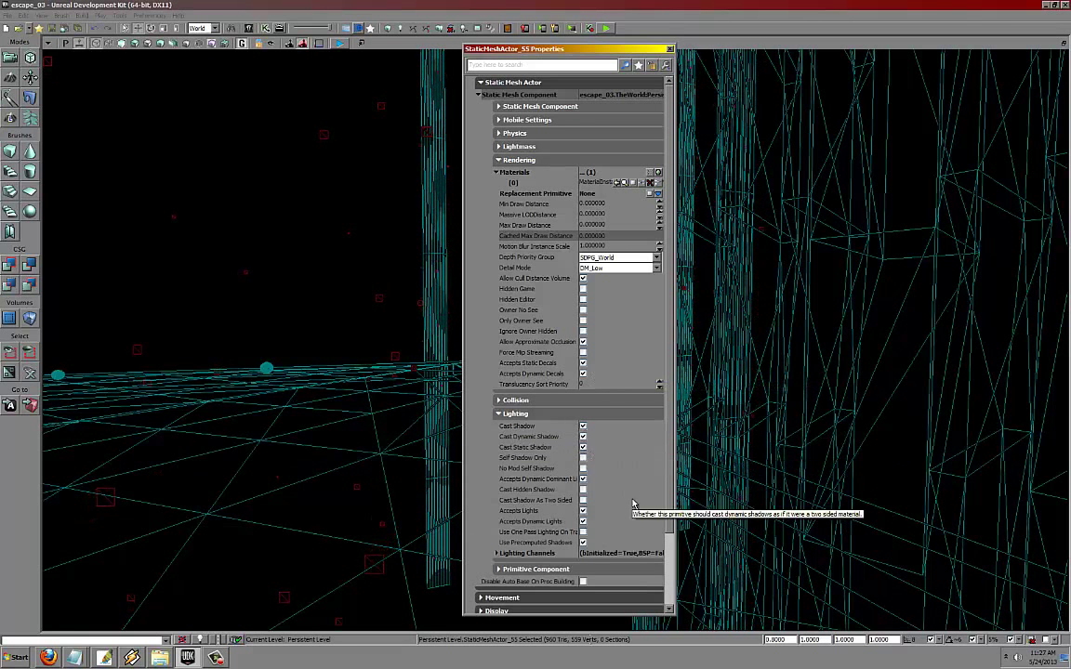
{"action": "mouse_move", "coordinate": [583, 520]}
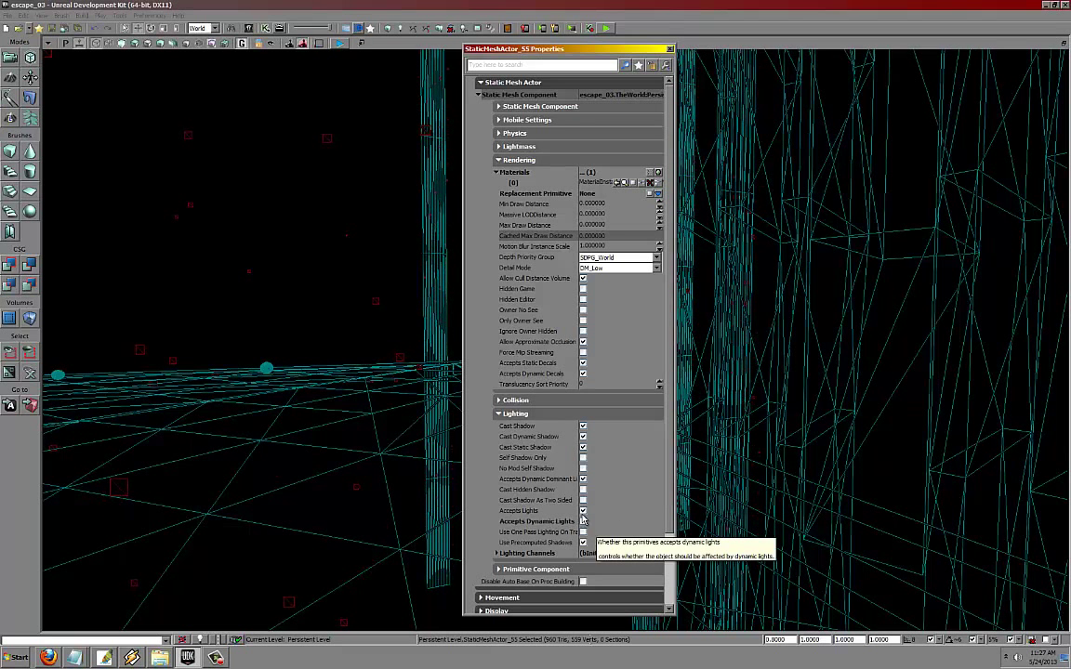
{"action": "left_click", "coordinate": [581, 509]}
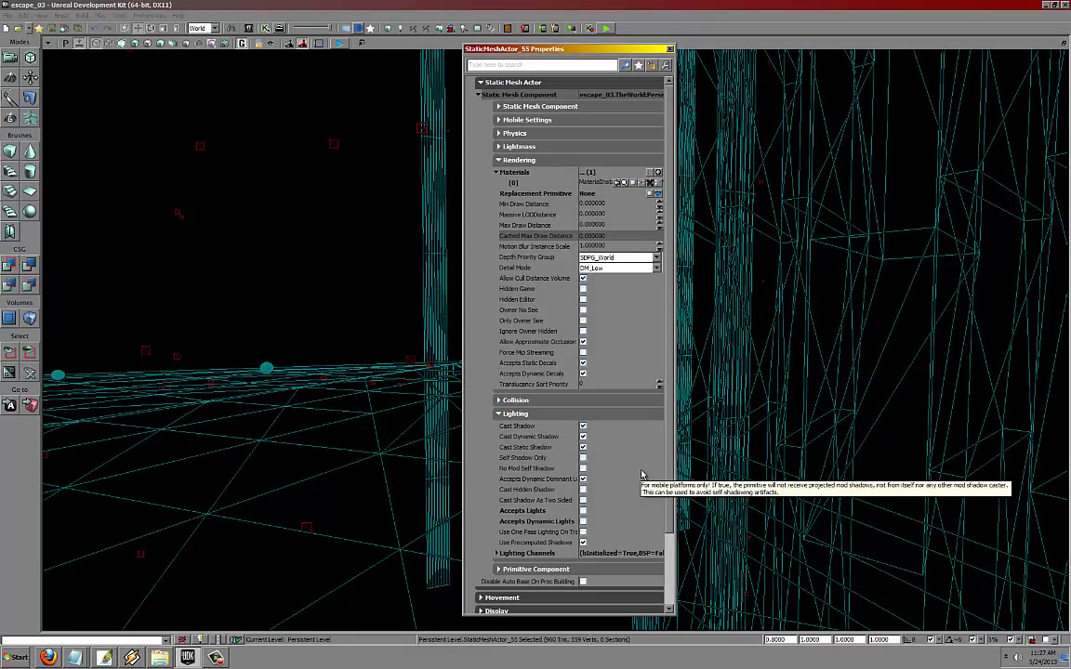
{"action": "mouse_move", "coordinate": [622, 520]}
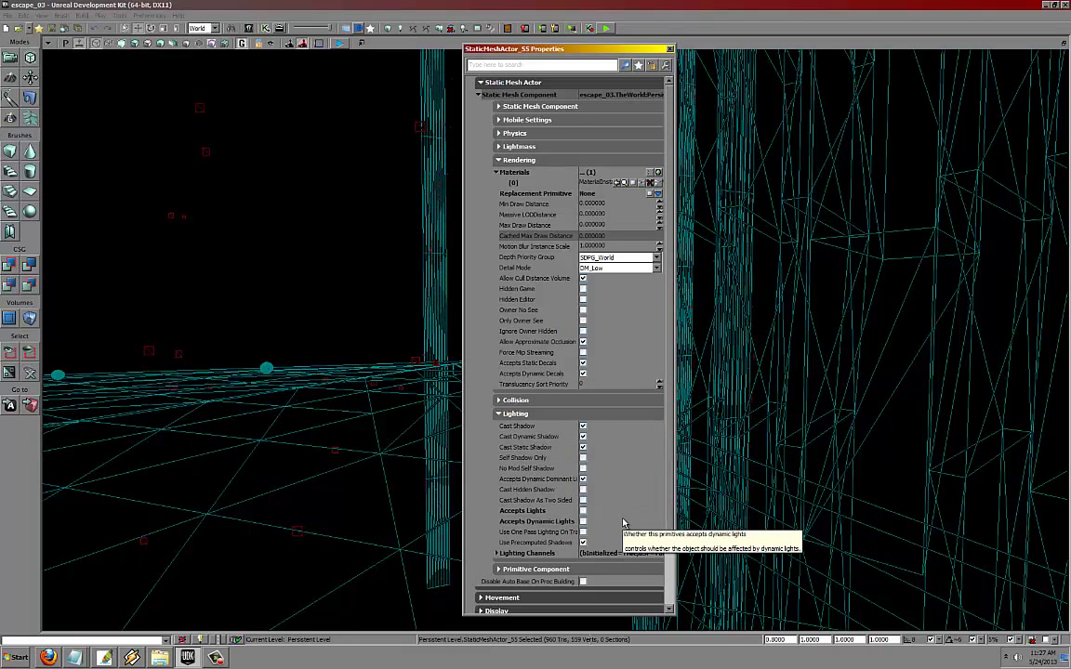